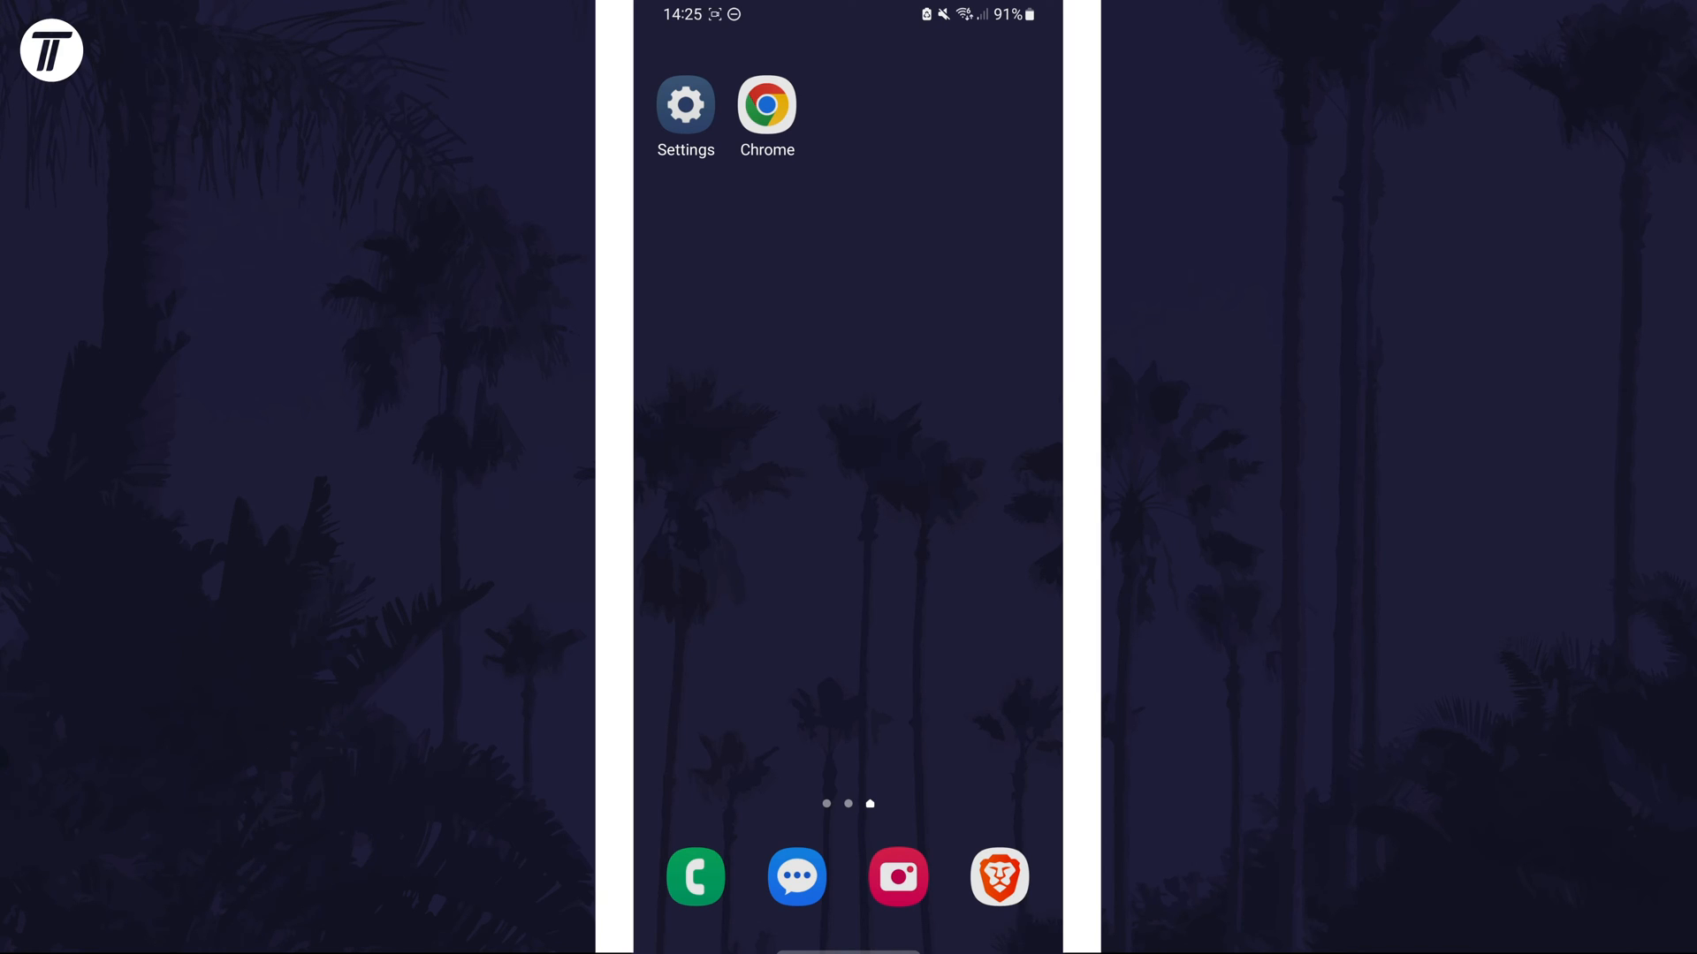
Step: Open Settings and go to the connected Wi-Fi network's details page
left_click(685, 107)
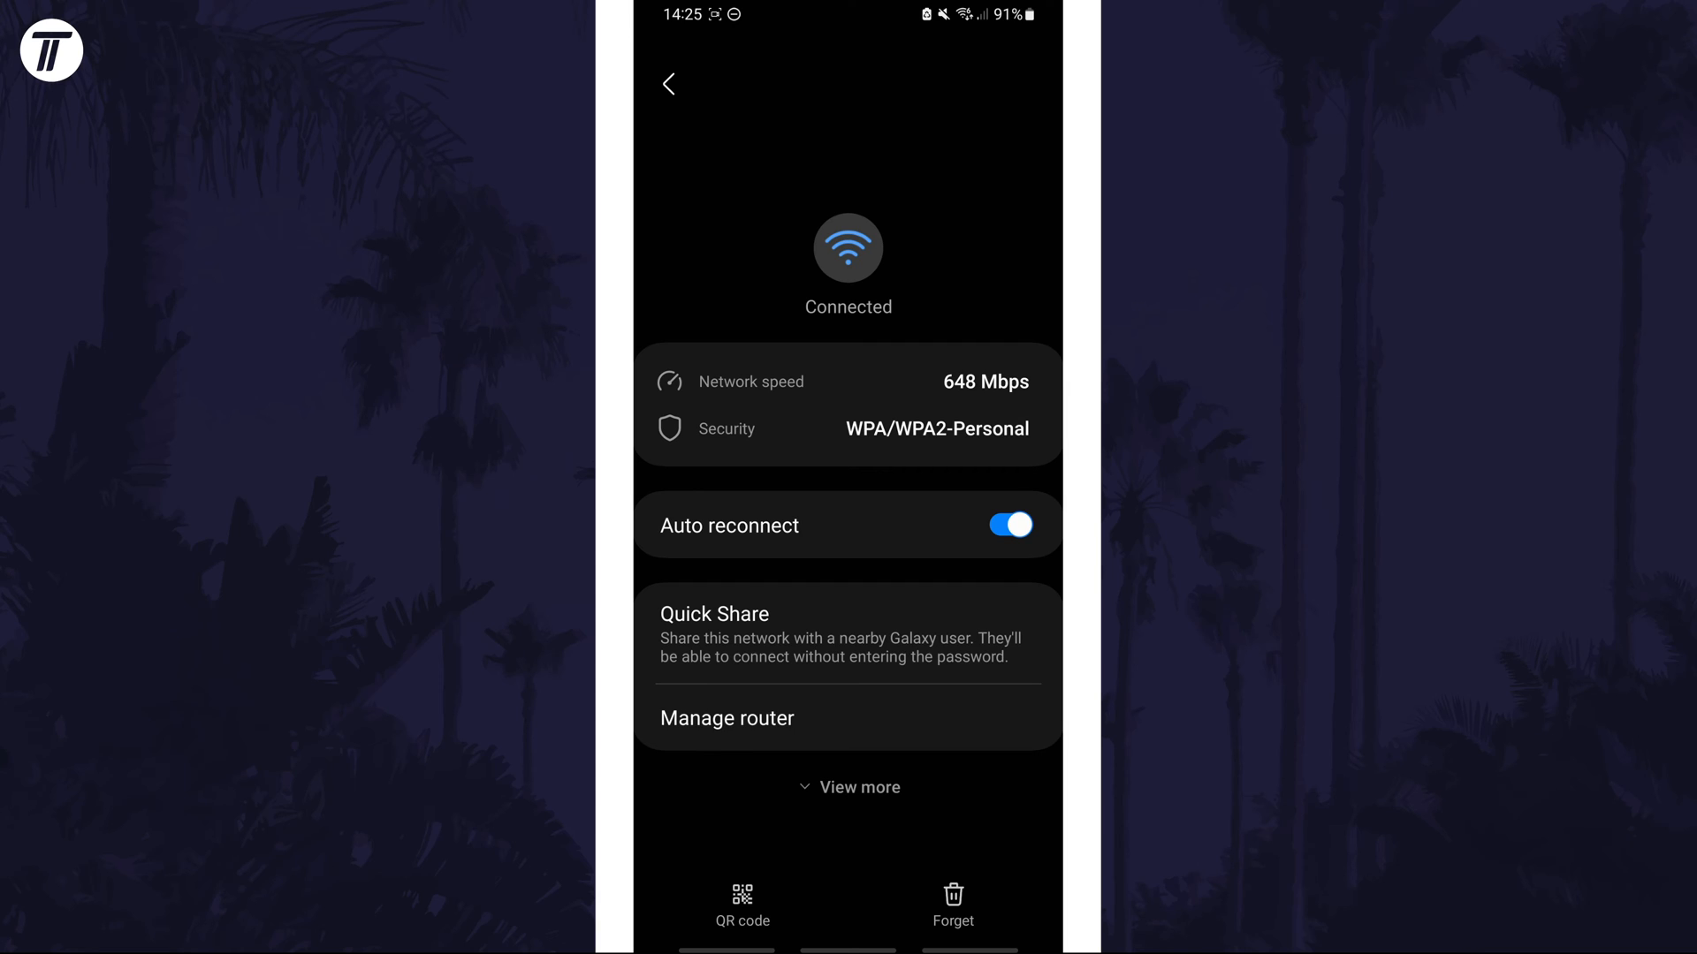
Step: Under View more, set the network's IP settings to Static and scroll to the DNS fields
left_click(849, 787)
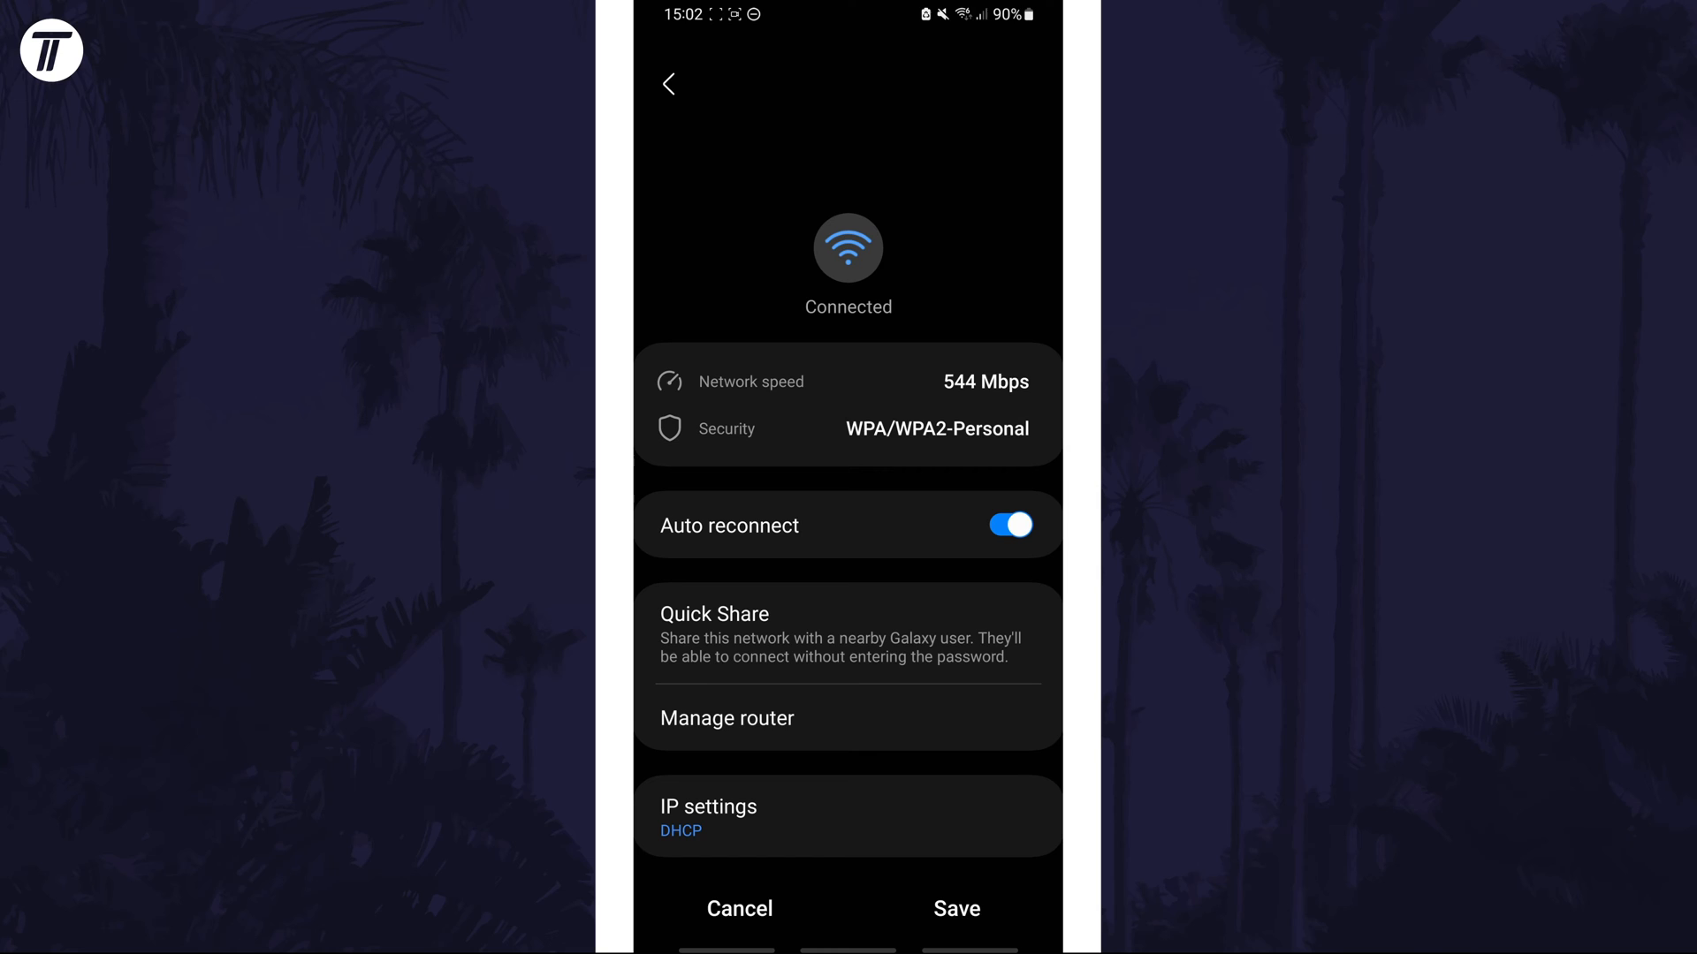
left_click(848, 816)
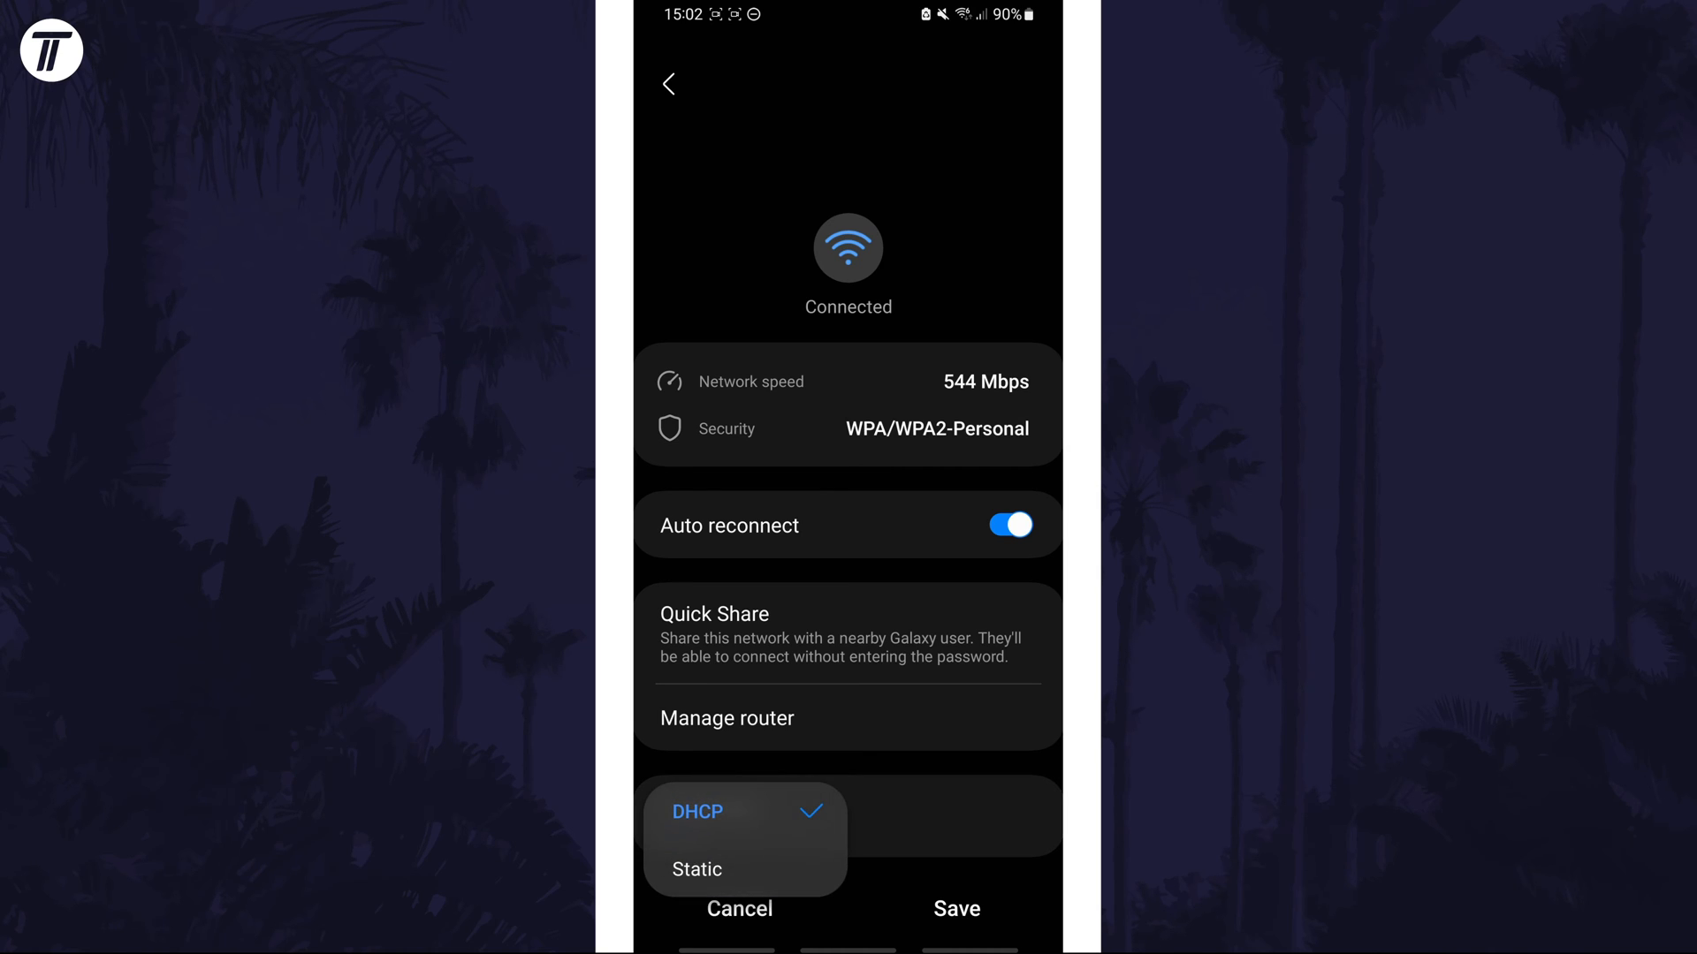
left_click(698, 869)
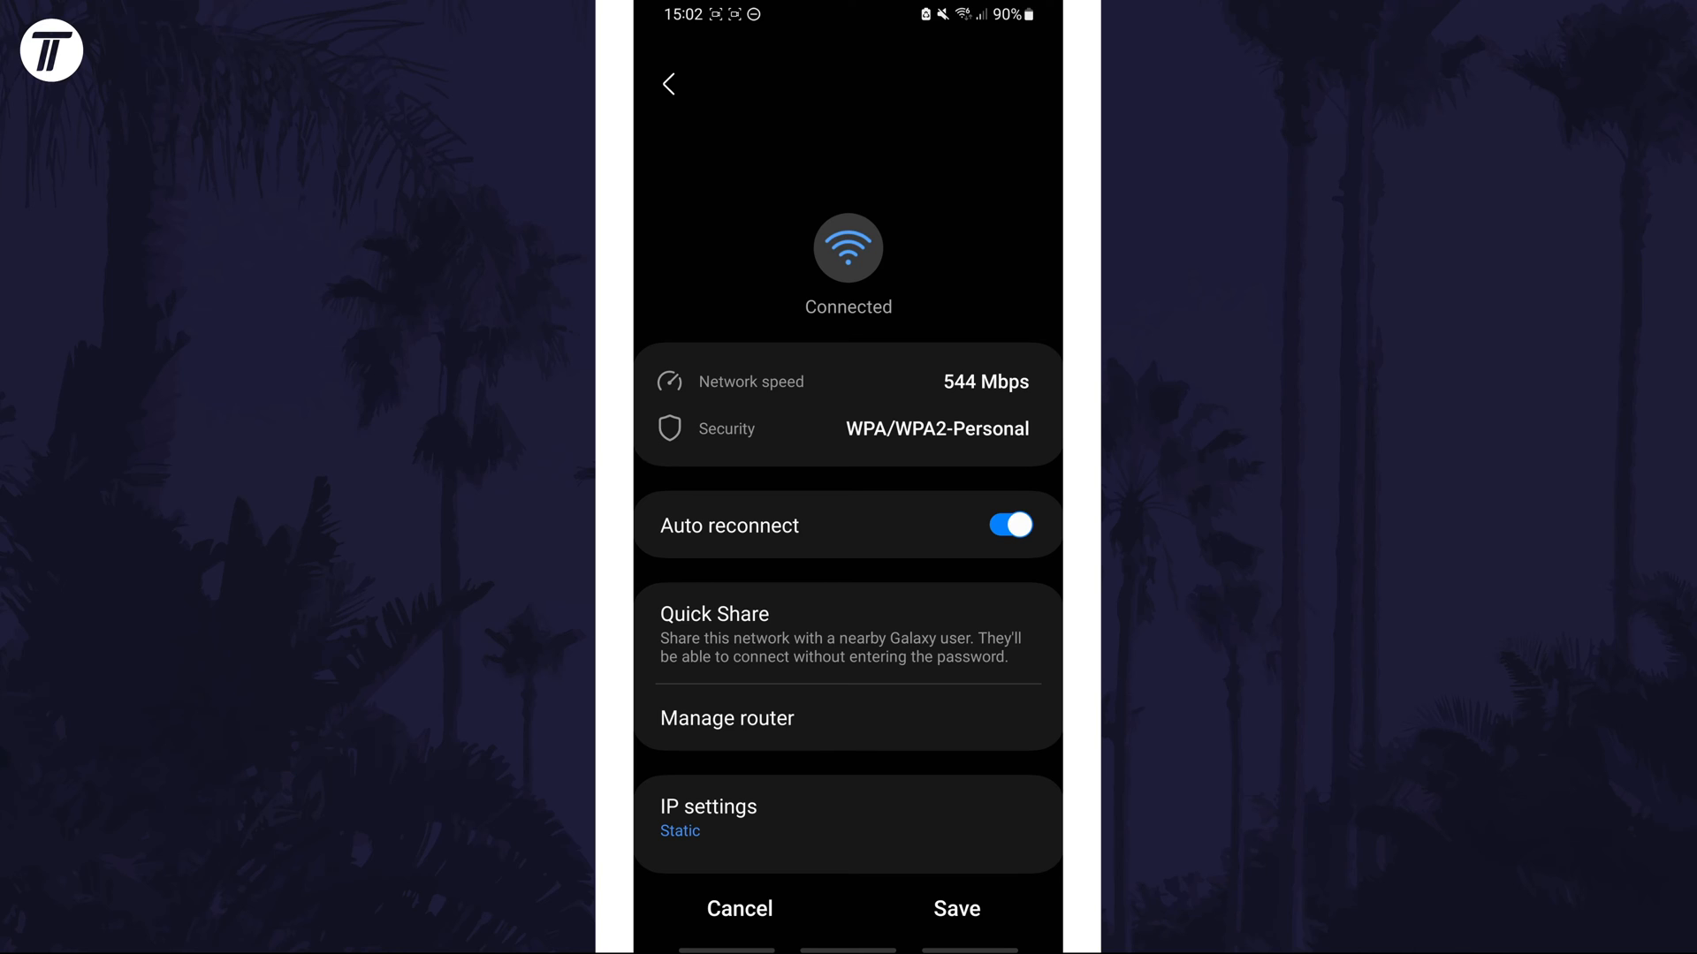
scroll("down", 3)
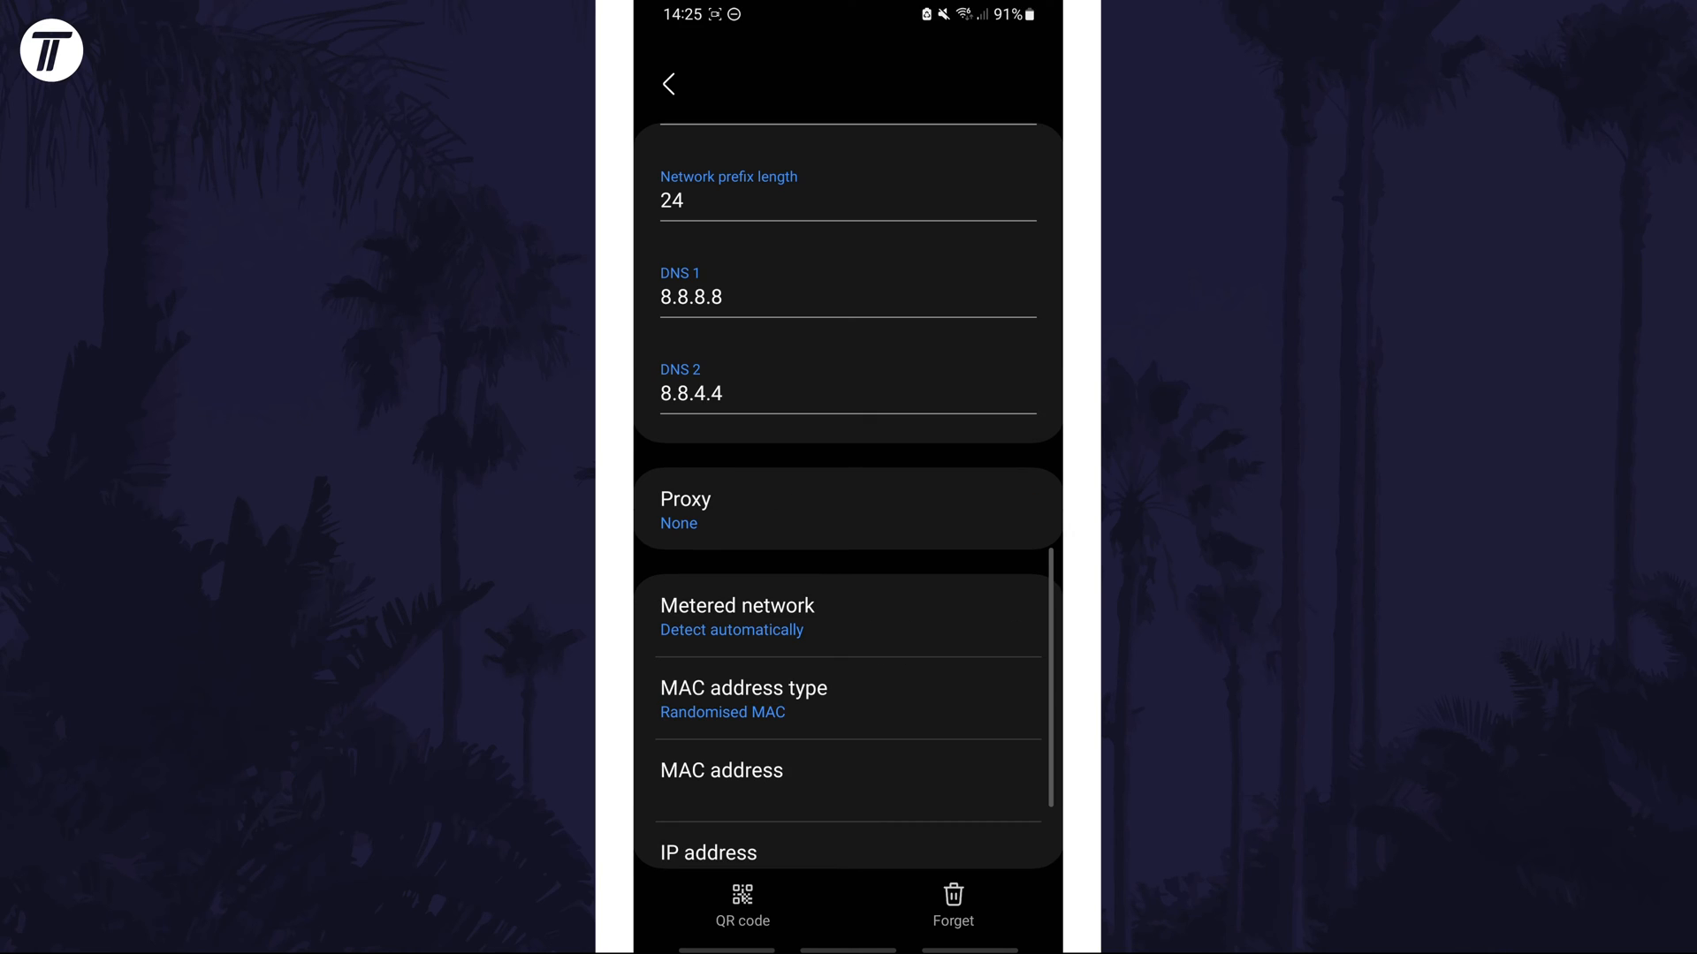
Step: Enter 8.8.8.8 as the DNS 1 address
left_click(722, 296)
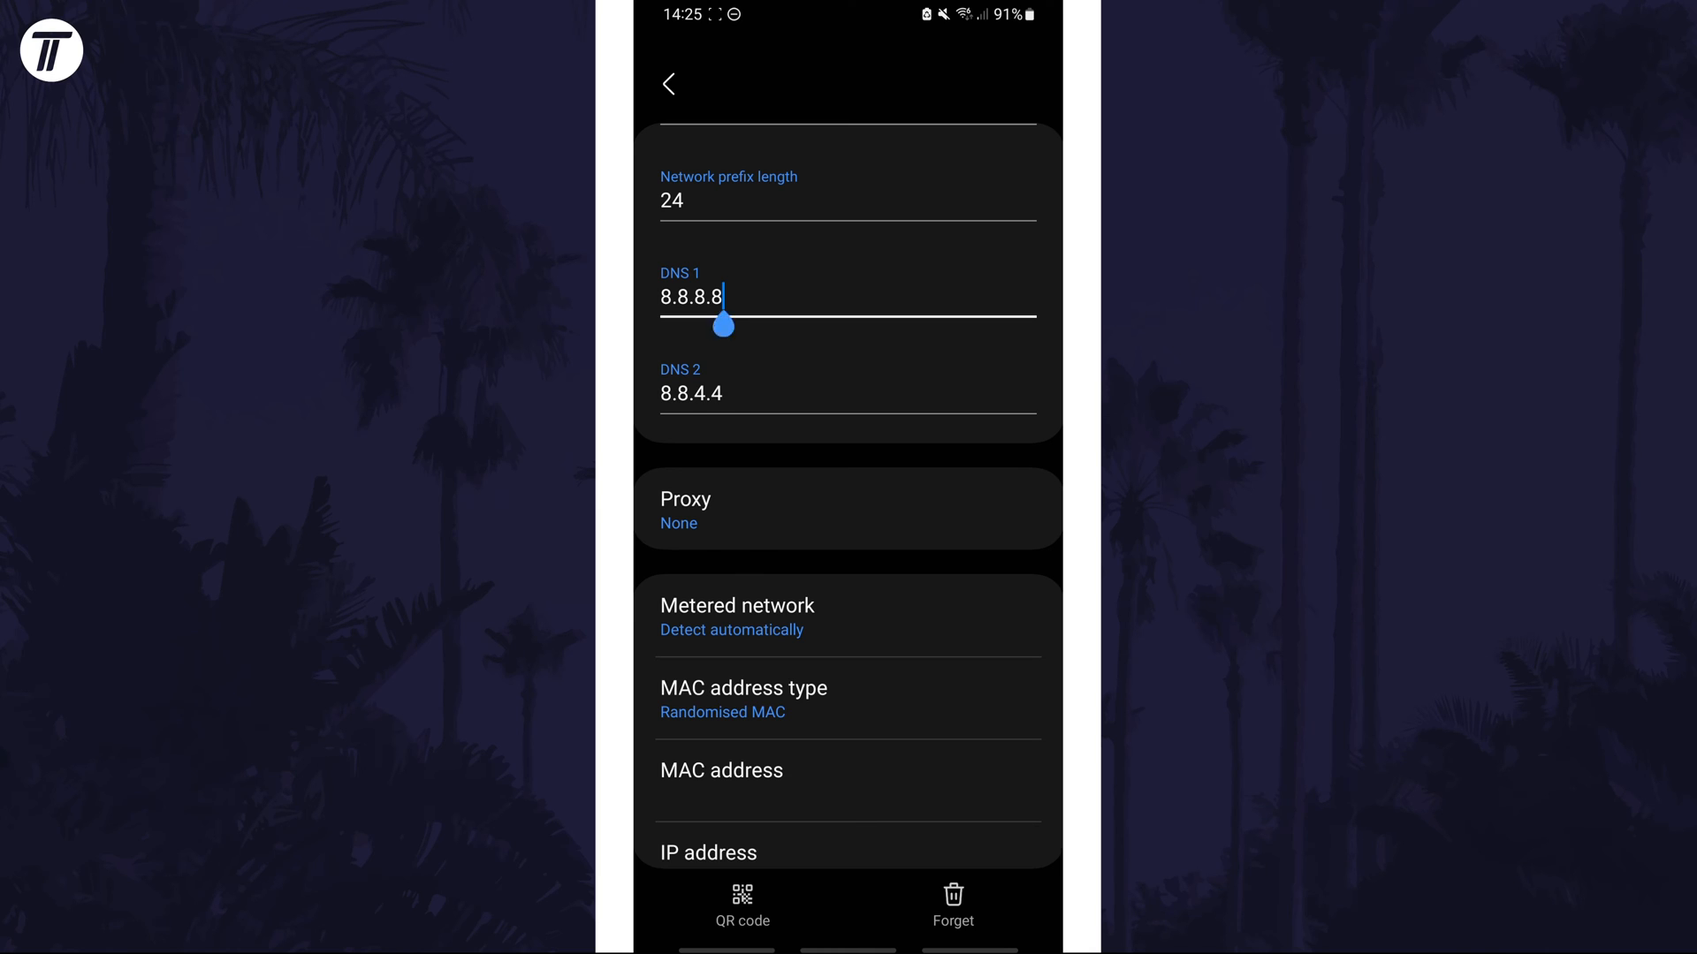
left_click(693, 298)
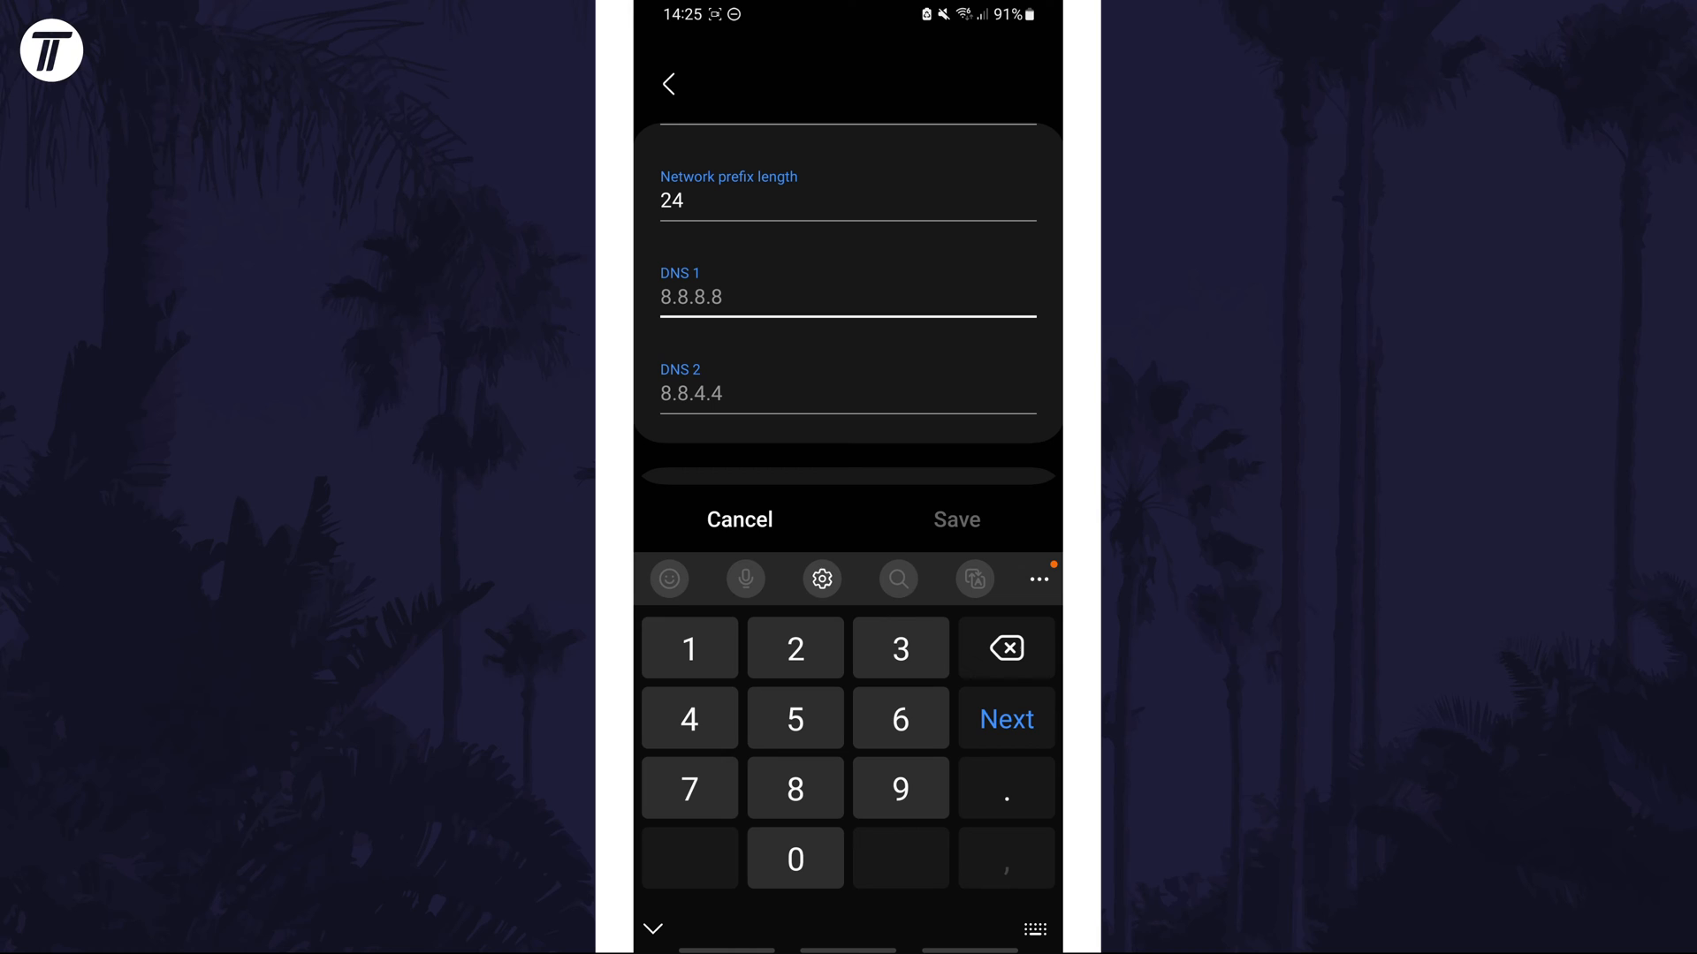
left_click(1004, 648)
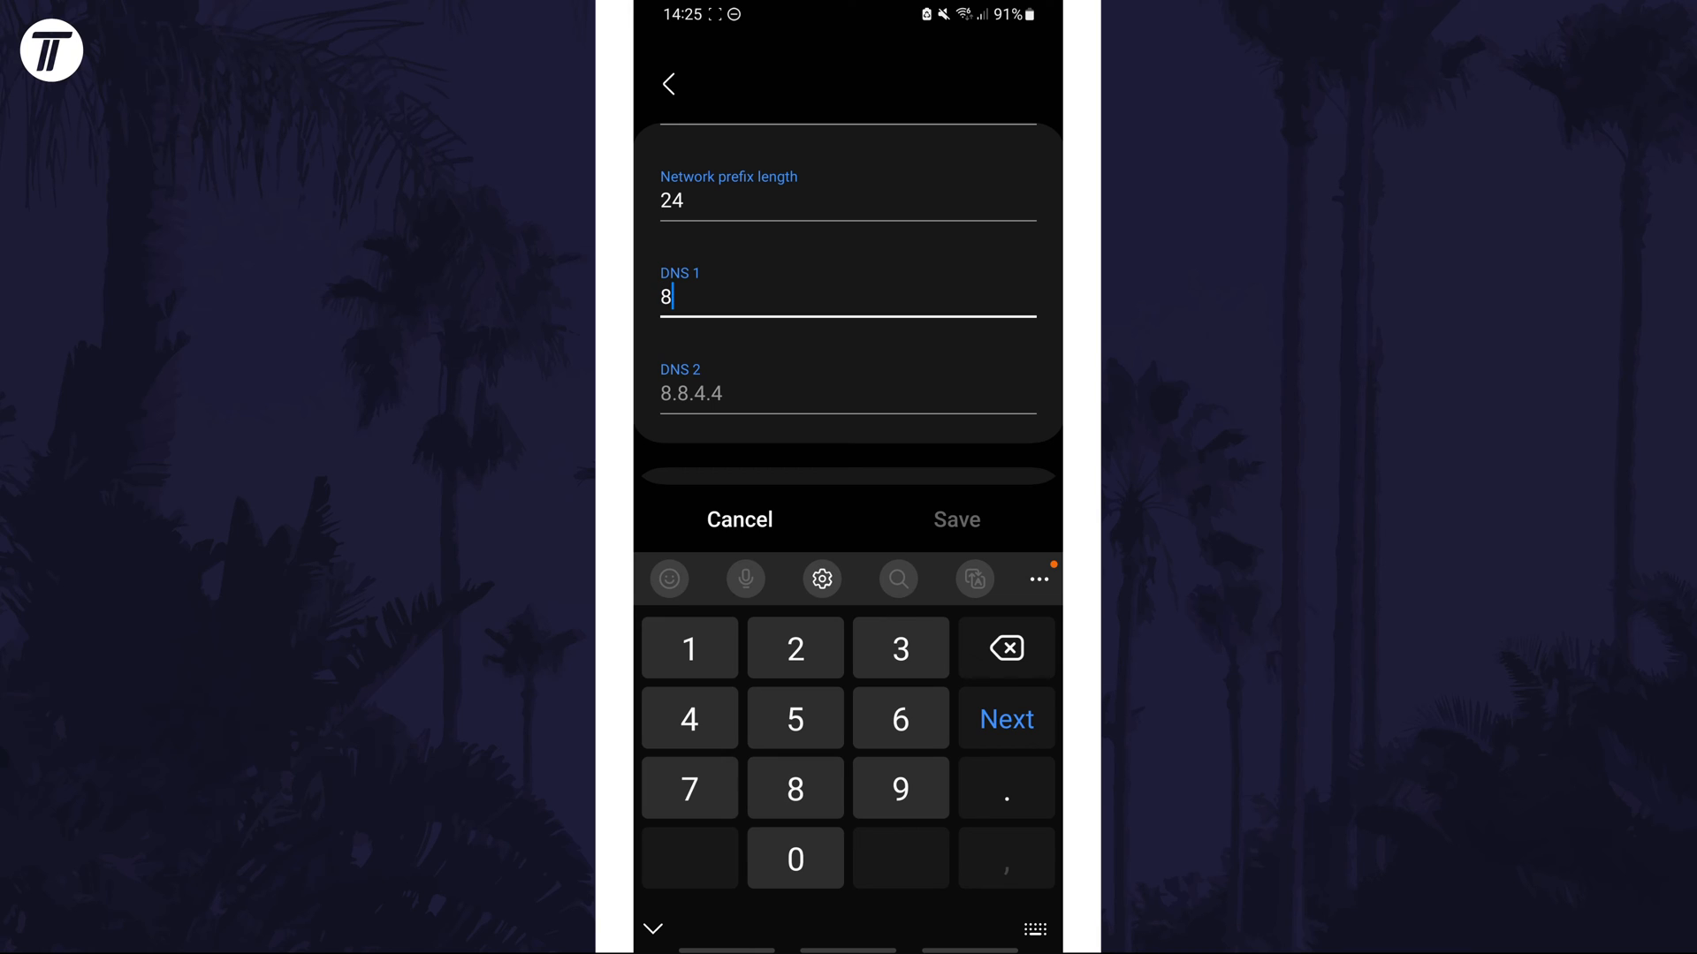
type(".8.8.8")
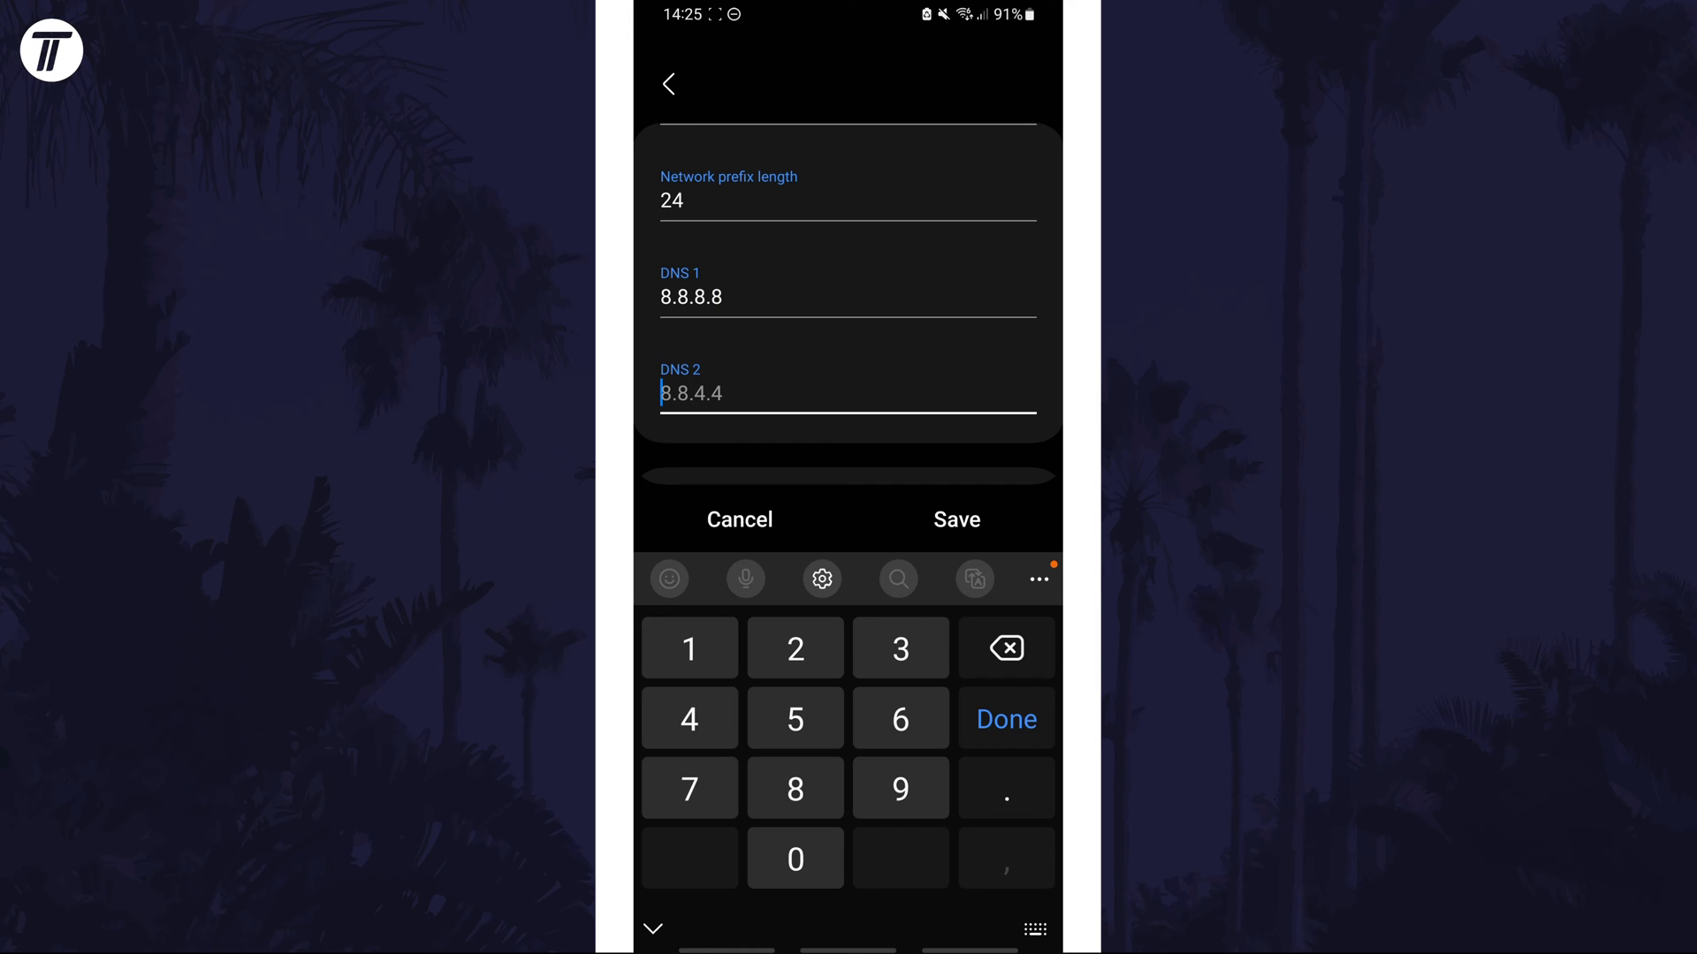
Step: Enter 8.8.4.4 as DNS 2 and save the network settings
left_click(1003, 648)
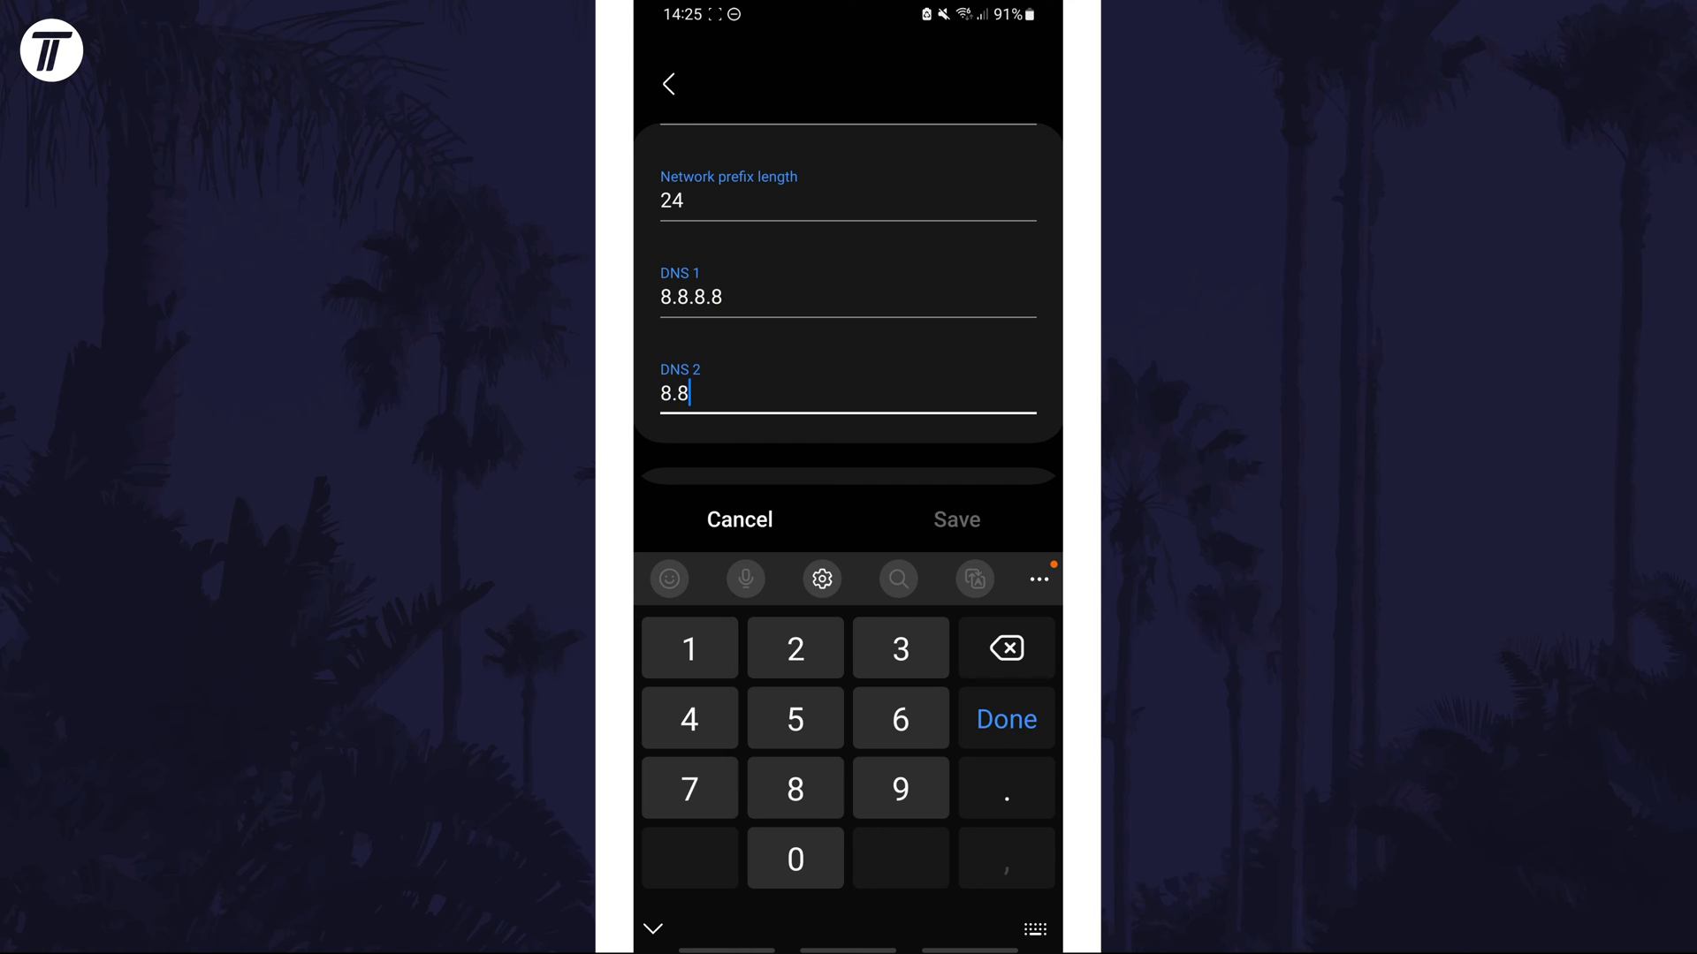
type(".4.4")
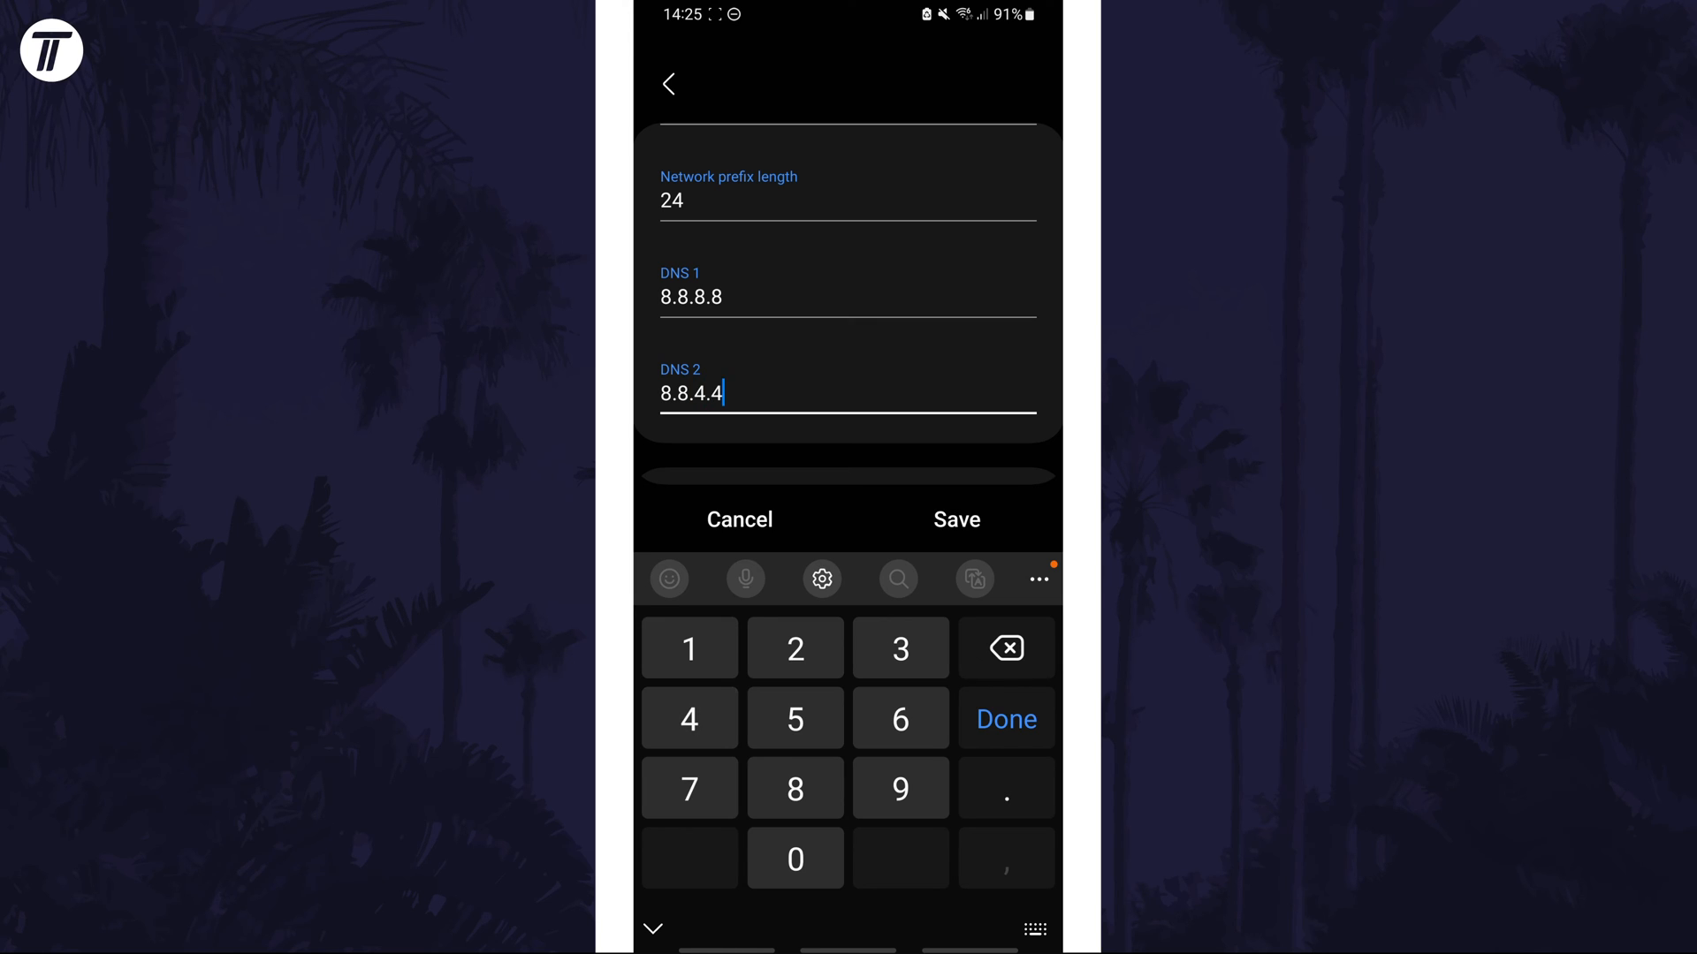
left_click(955, 519)
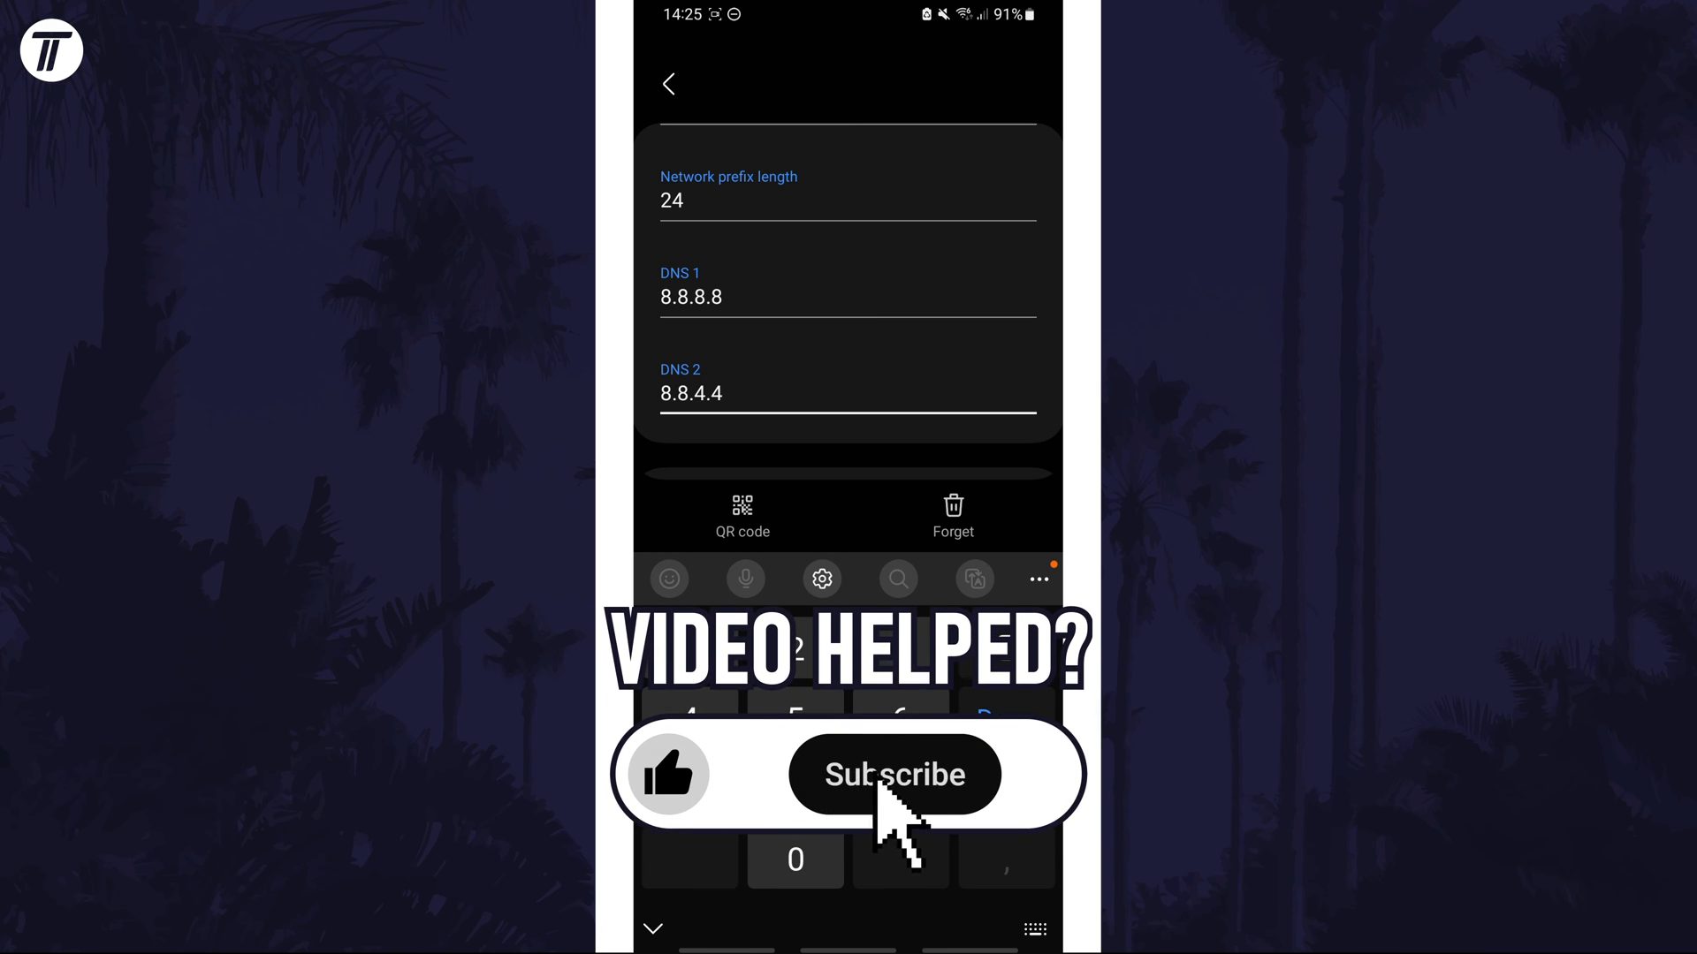
left_click(894, 774)
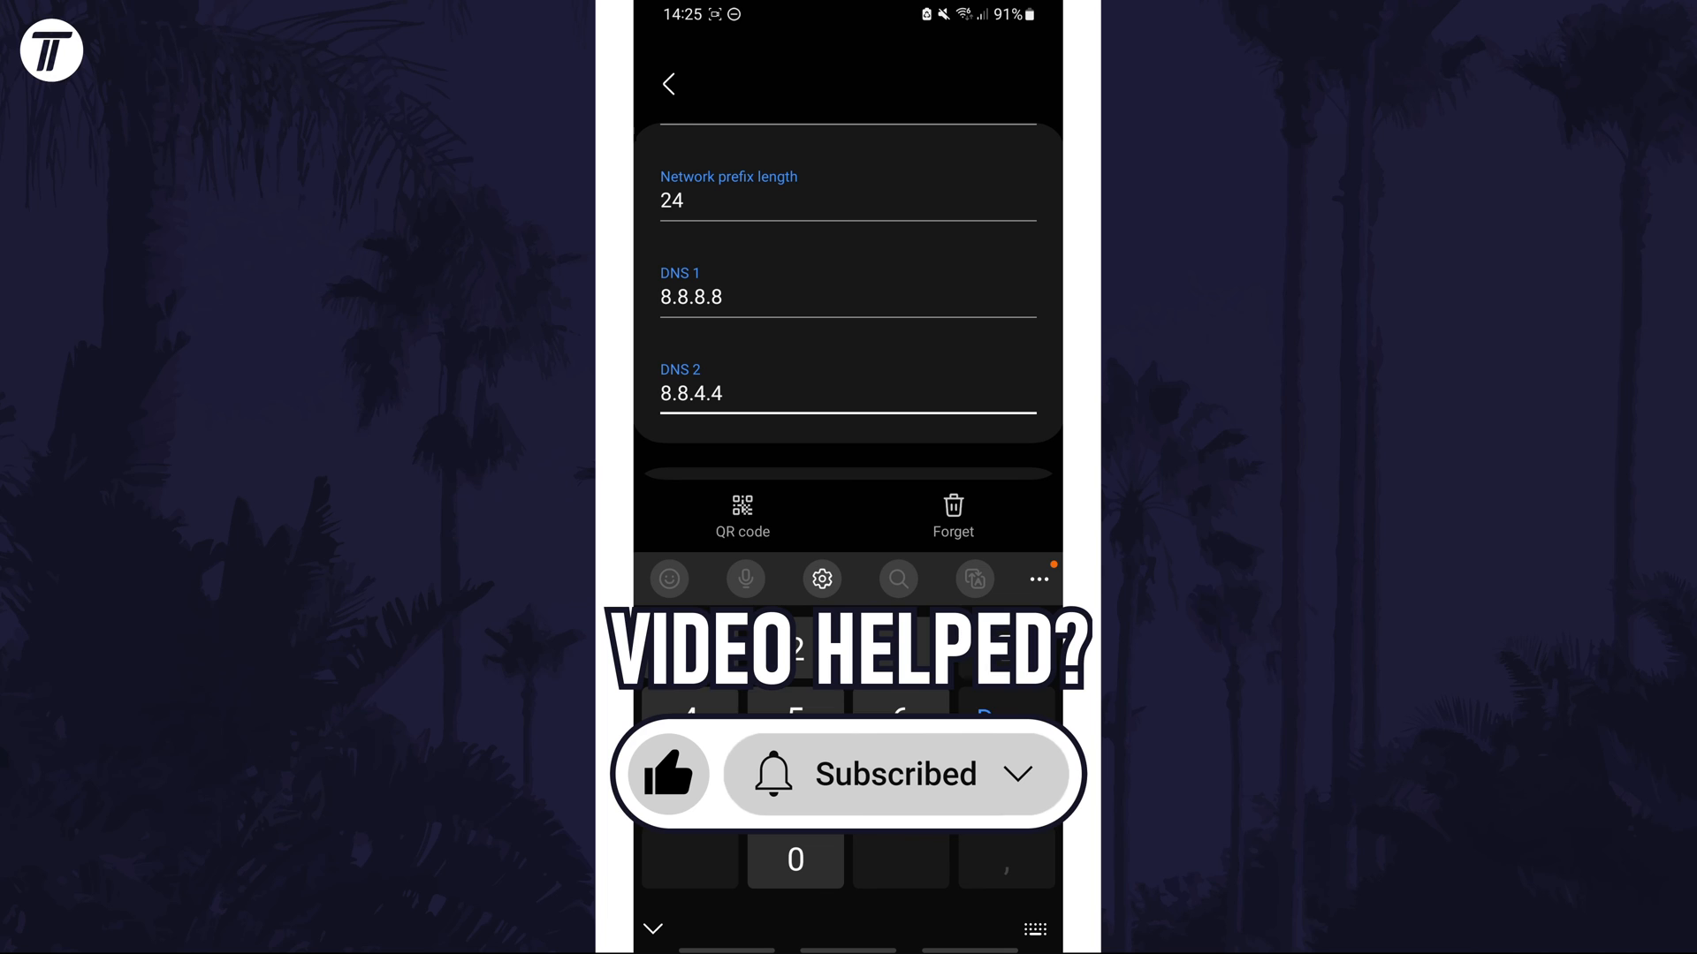